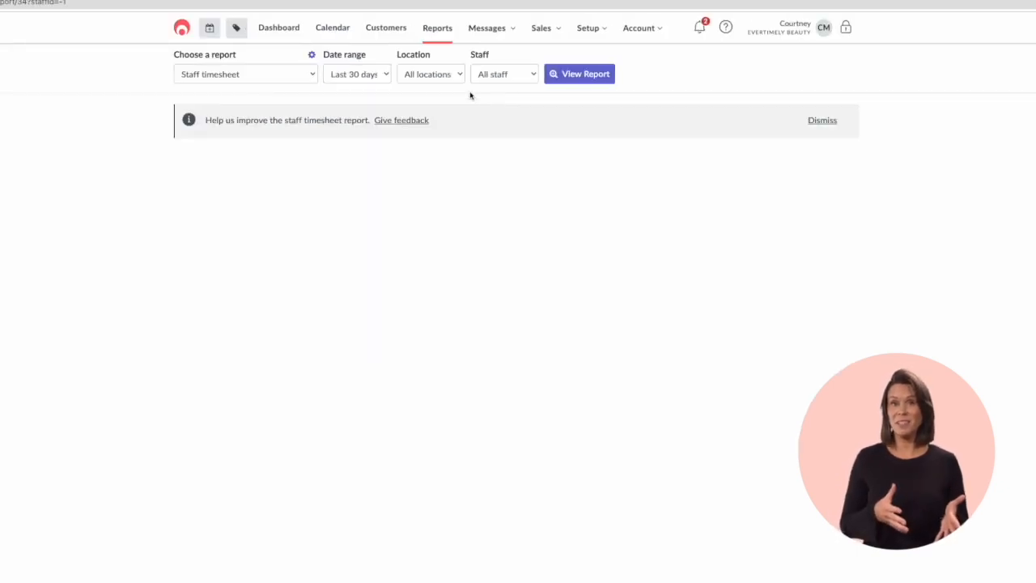
# - Generate the Staff Timesheet report for all locations and all staff
pyautogui.click(579, 74)
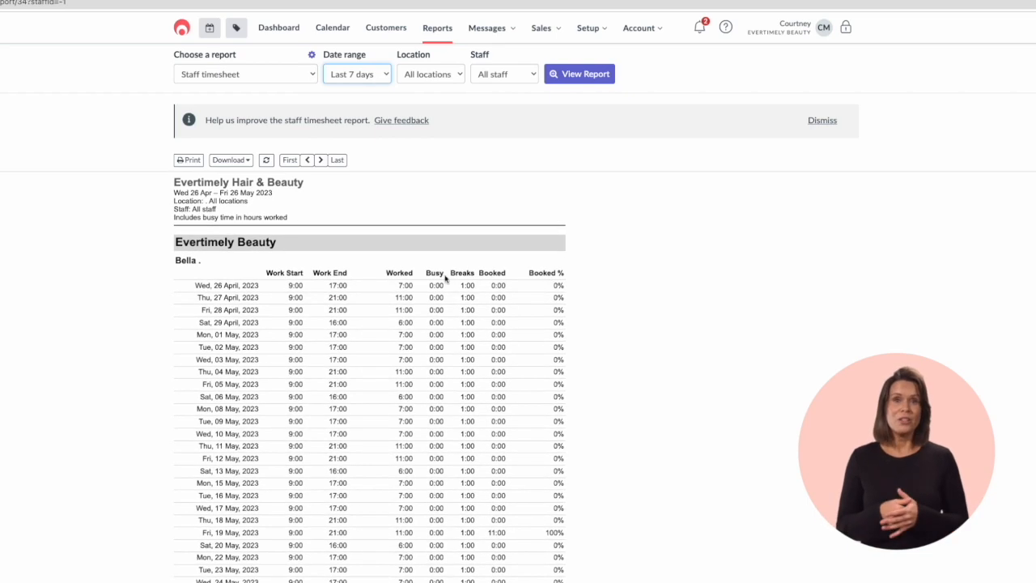
pyautogui.moveTo(397, 283)
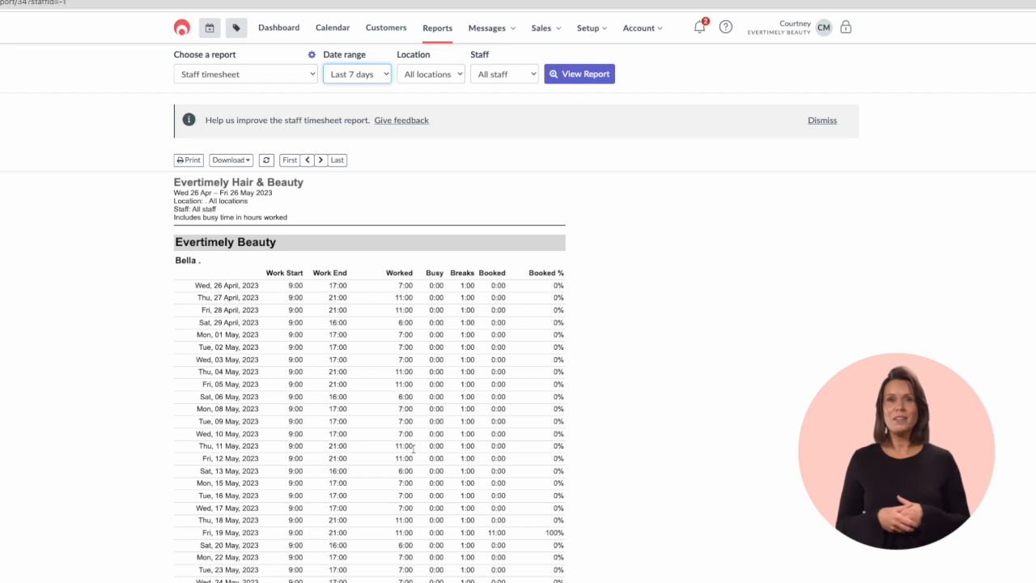
# - Switch to the Staff Roster report for the last 7 days, Sat 20 to Fri 26 May 2023
pyautogui.scroll(-3)
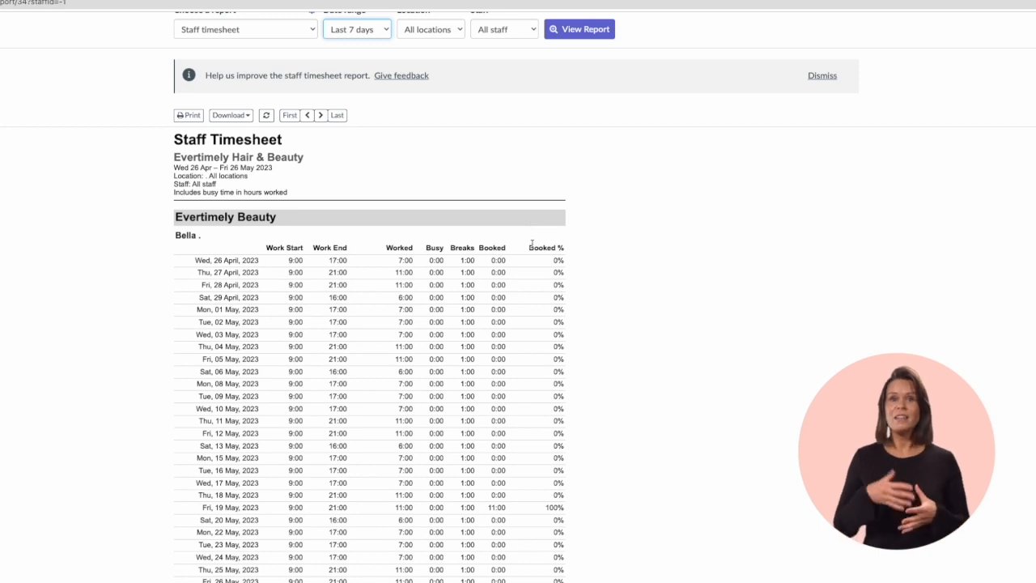
pyautogui.scroll(3)
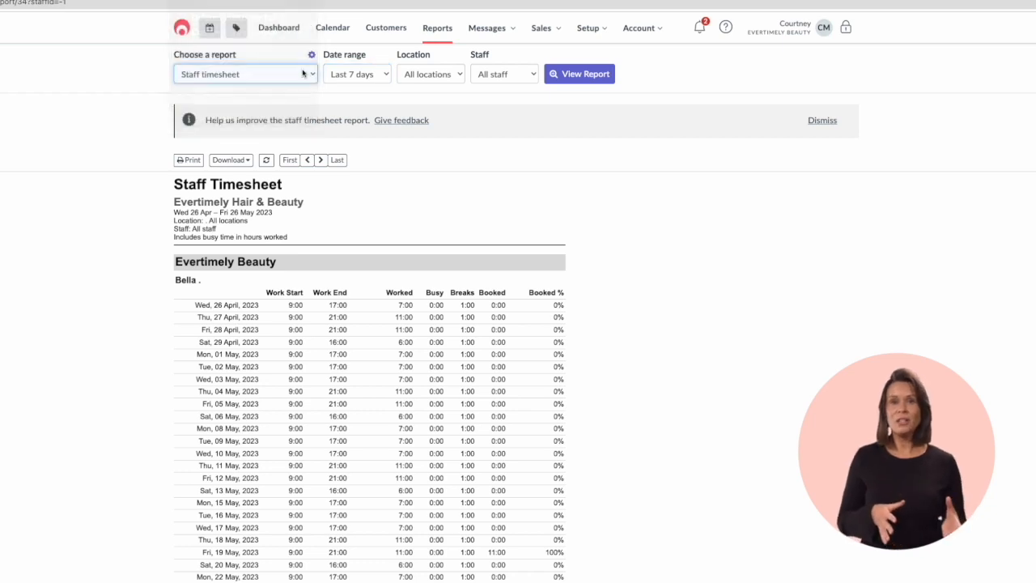
pyautogui.moveTo(599, 228)
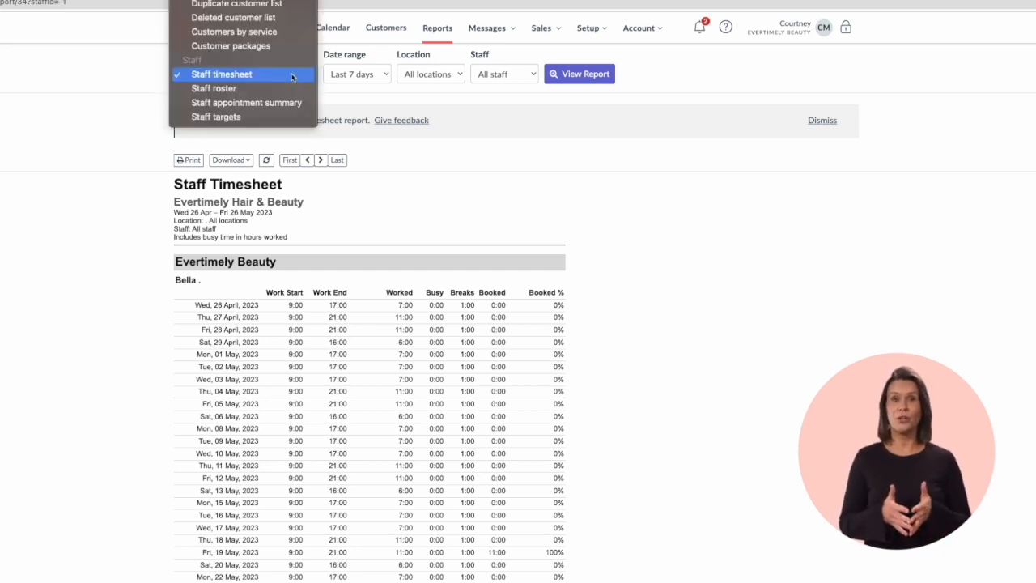
pyautogui.click(214, 87)
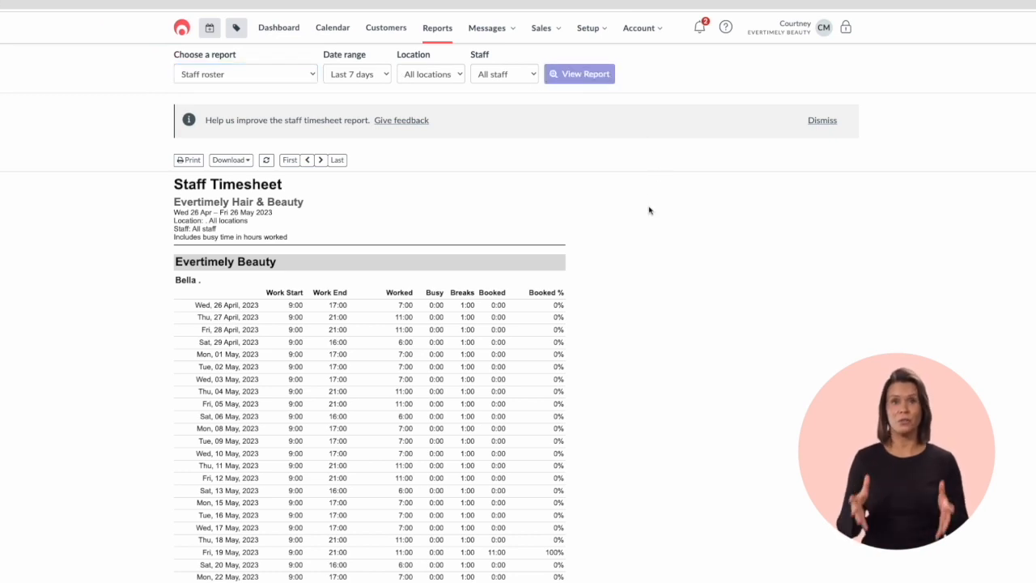
pyautogui.click(580, 75)
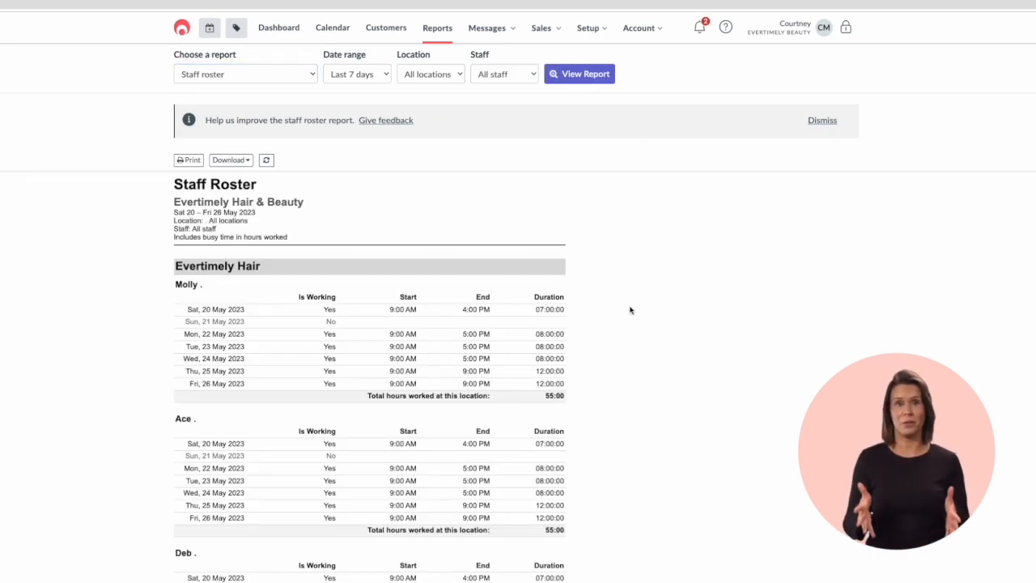
pyautogui.scroll(3)
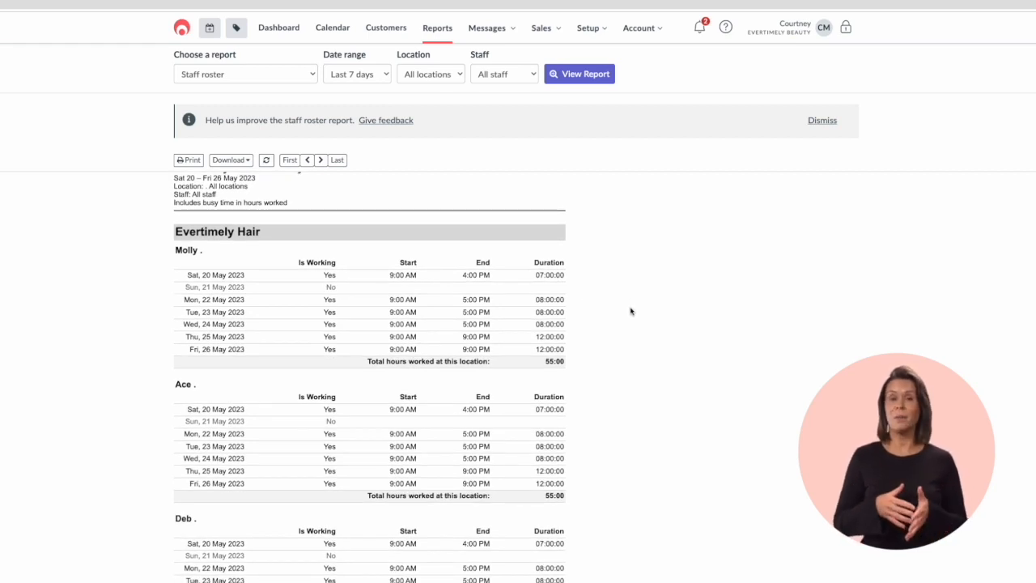
pyautogui.moveTo(452, 277)
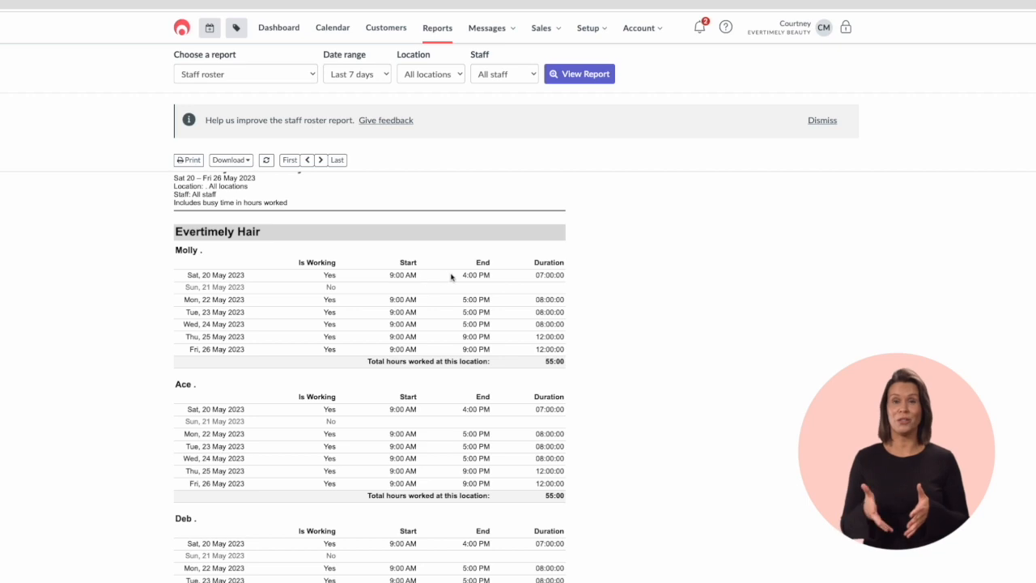
pyautogui.moveTo(500, 278)
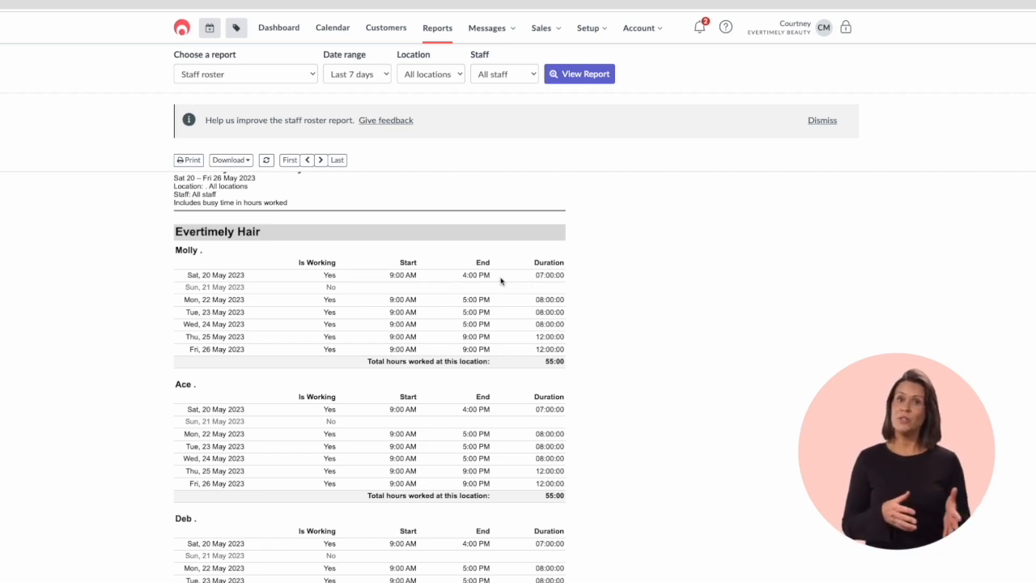